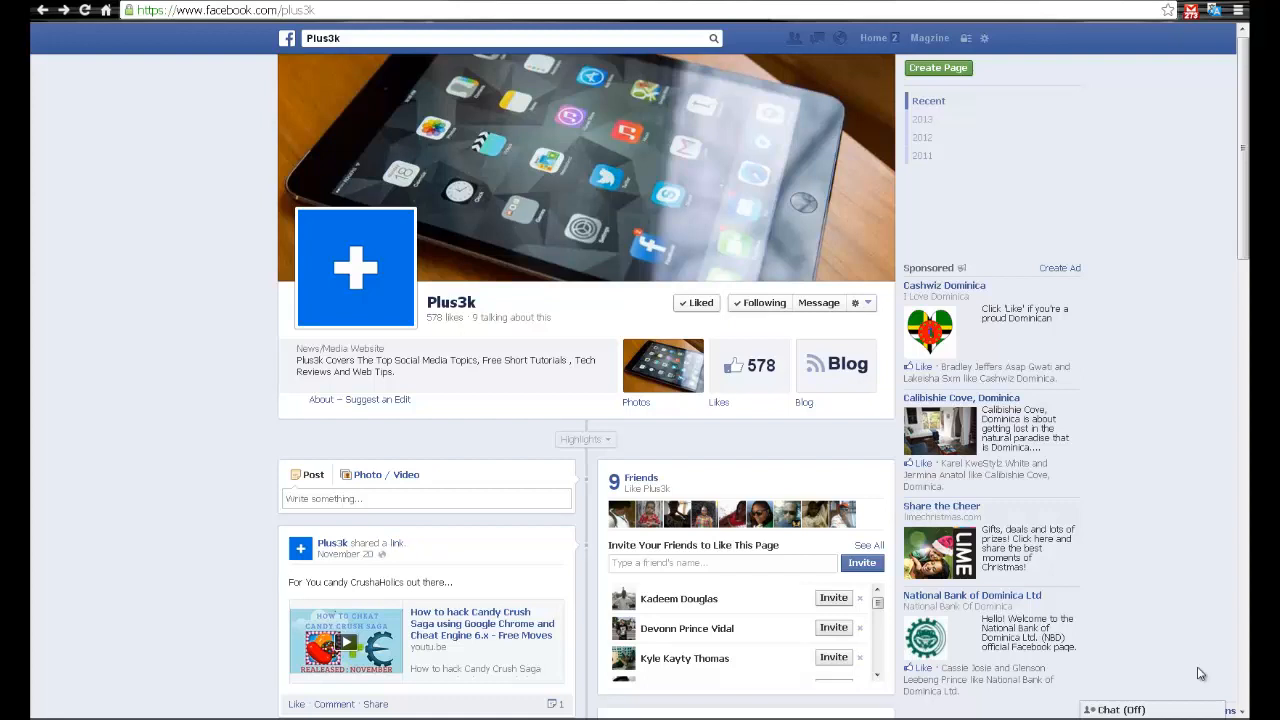
pyautogui.moveTo(225, 167)
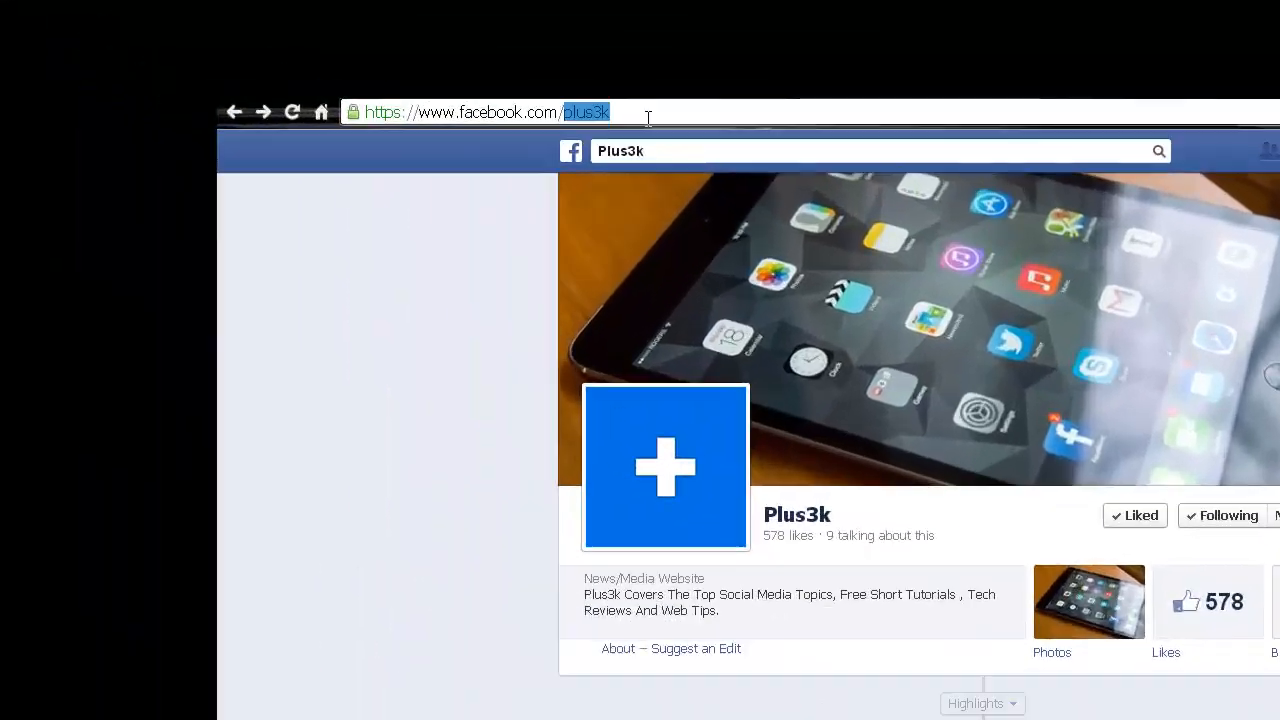
# Step: Go to facebook.com/about/newsfeed, the 'Goodbye Clutter' News Feed announcement page
pyautogui.write('about/newsfeed')
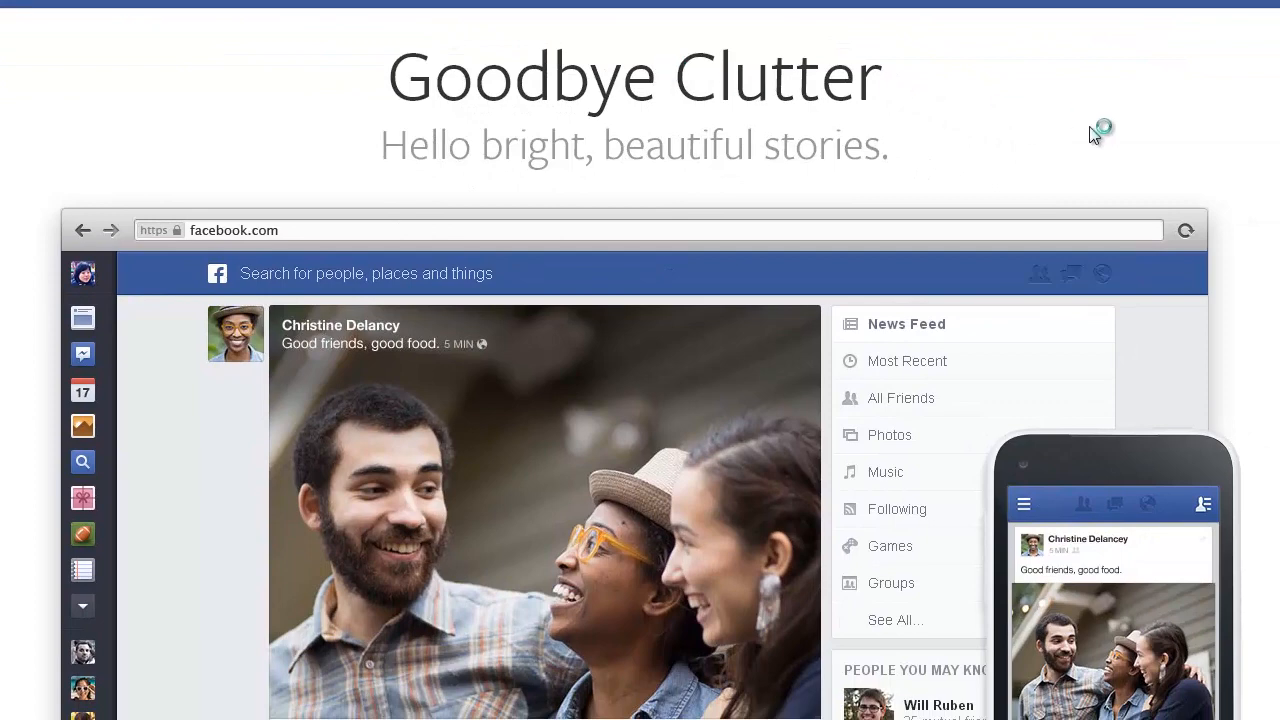
pyautogui.moveTo(387, 71)
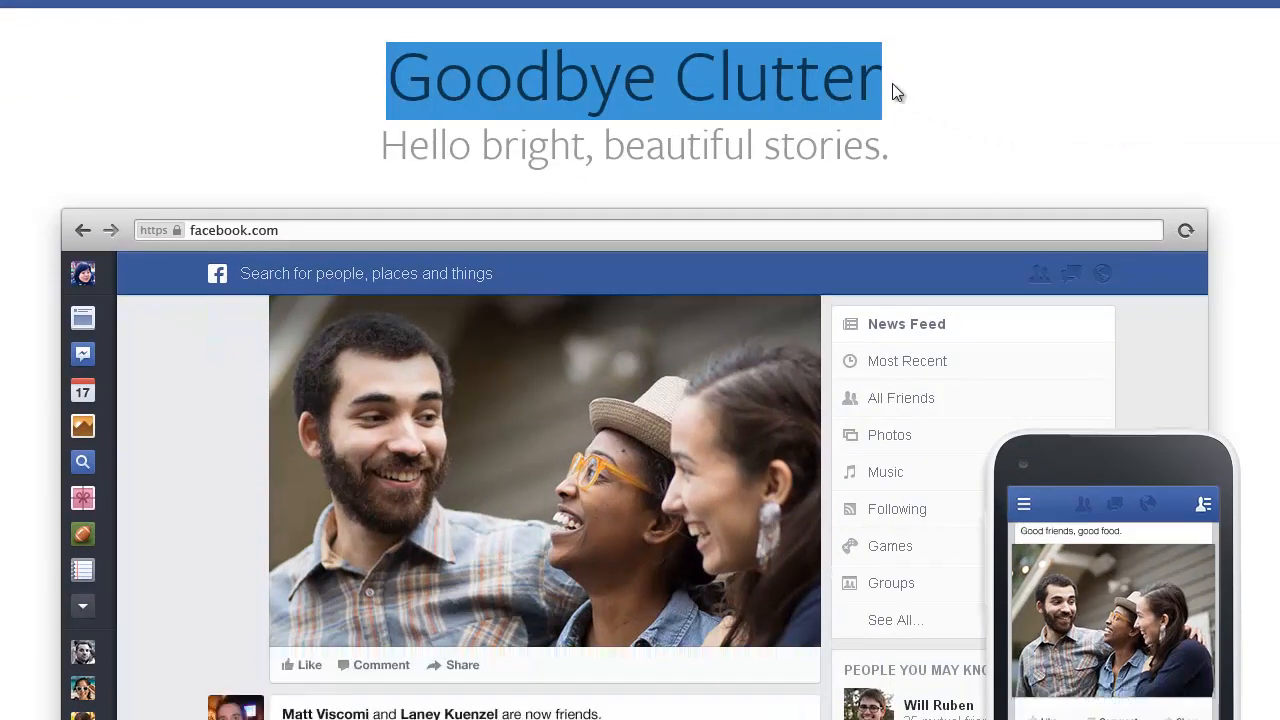
pyautogui.scroll(-3)
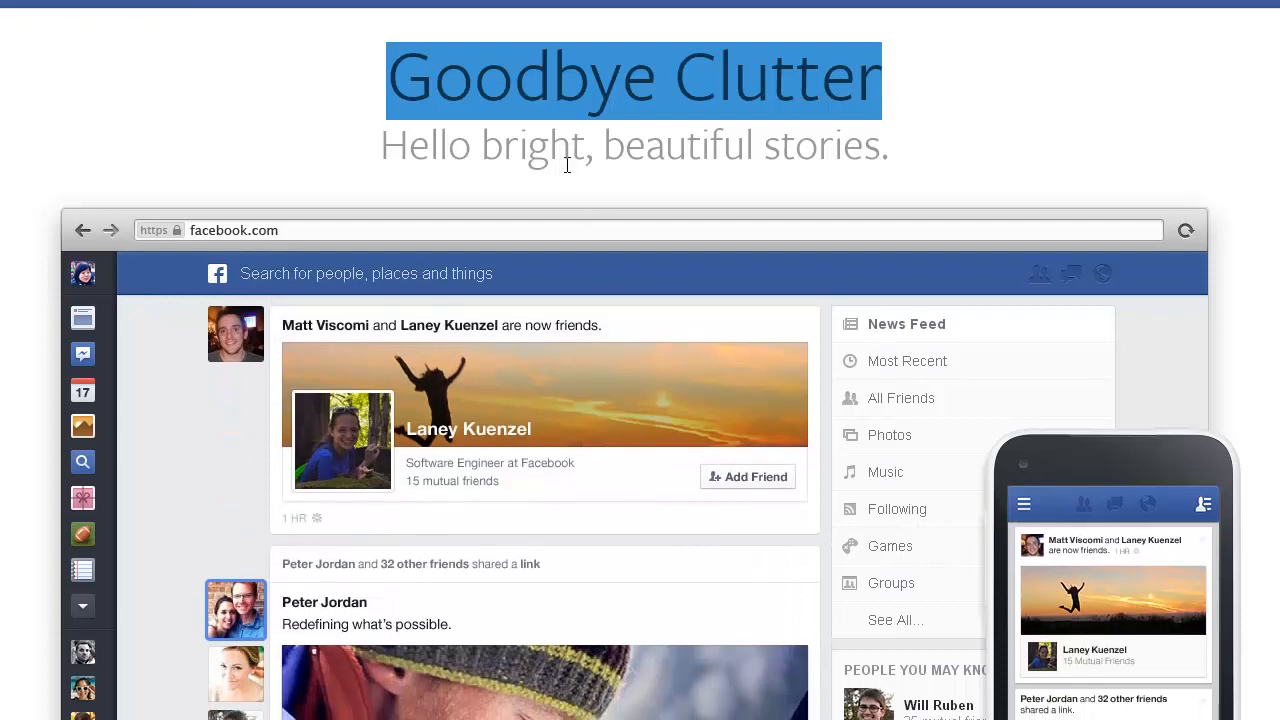
pyautogui.moveTo(799, 143)
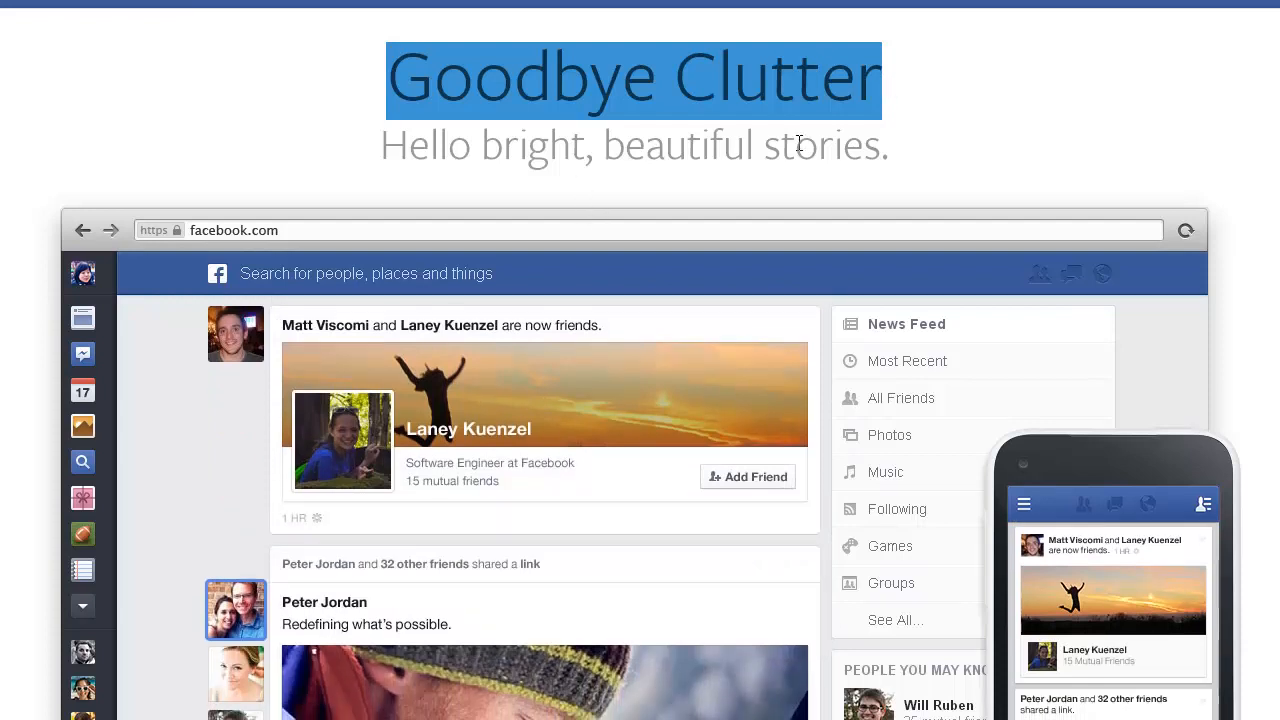
pyautogui.scroll(-3)
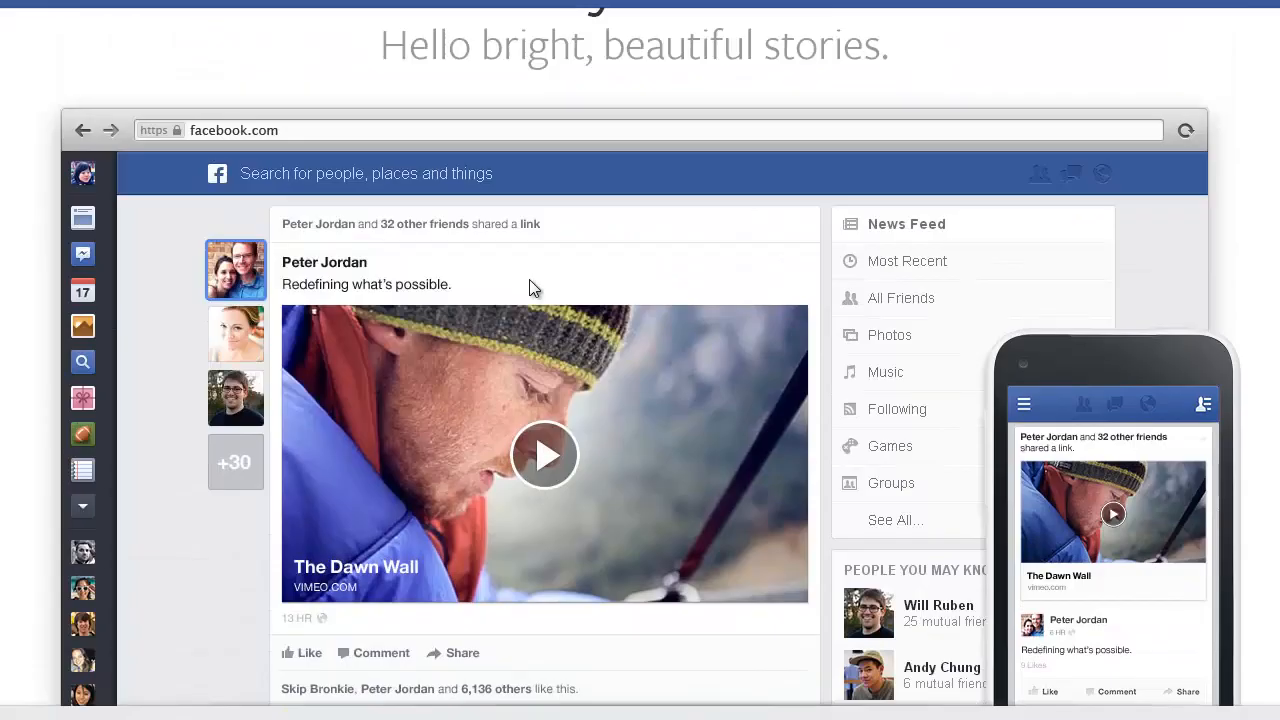
pyautogui.scroll(-3)
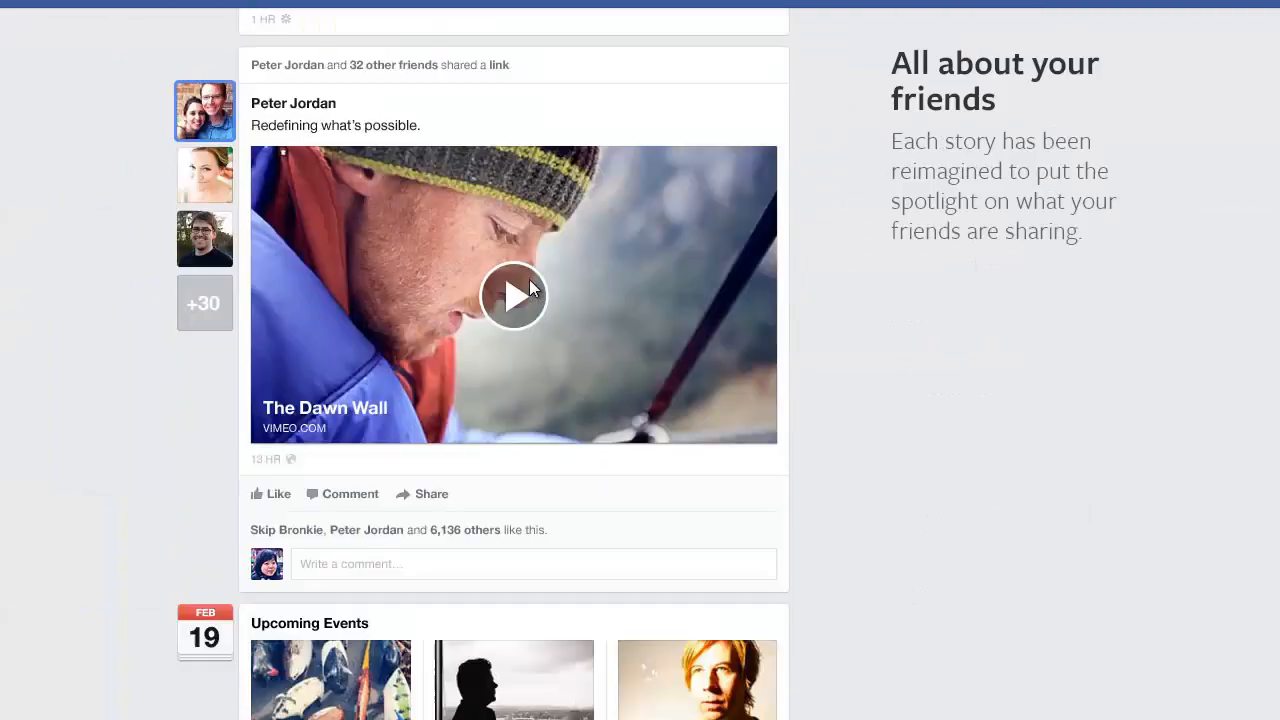
pyautogui.scroll(-3)
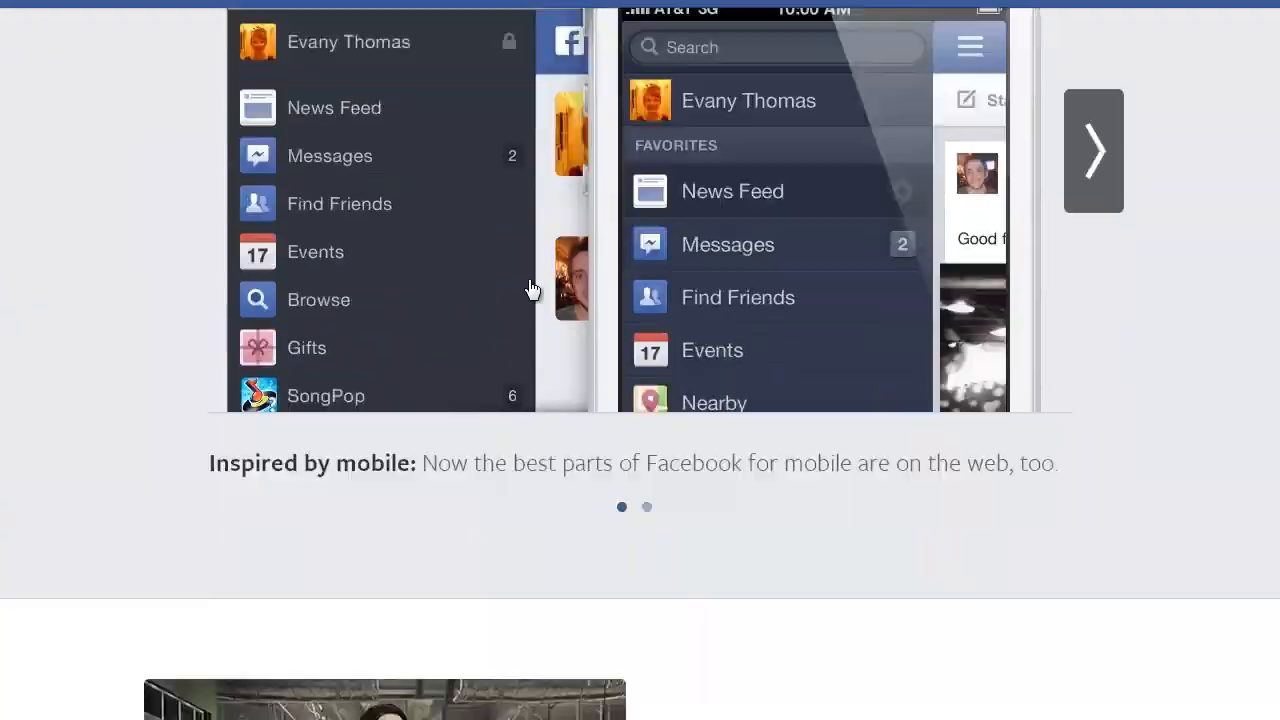
pyautogui.scroll(-3)
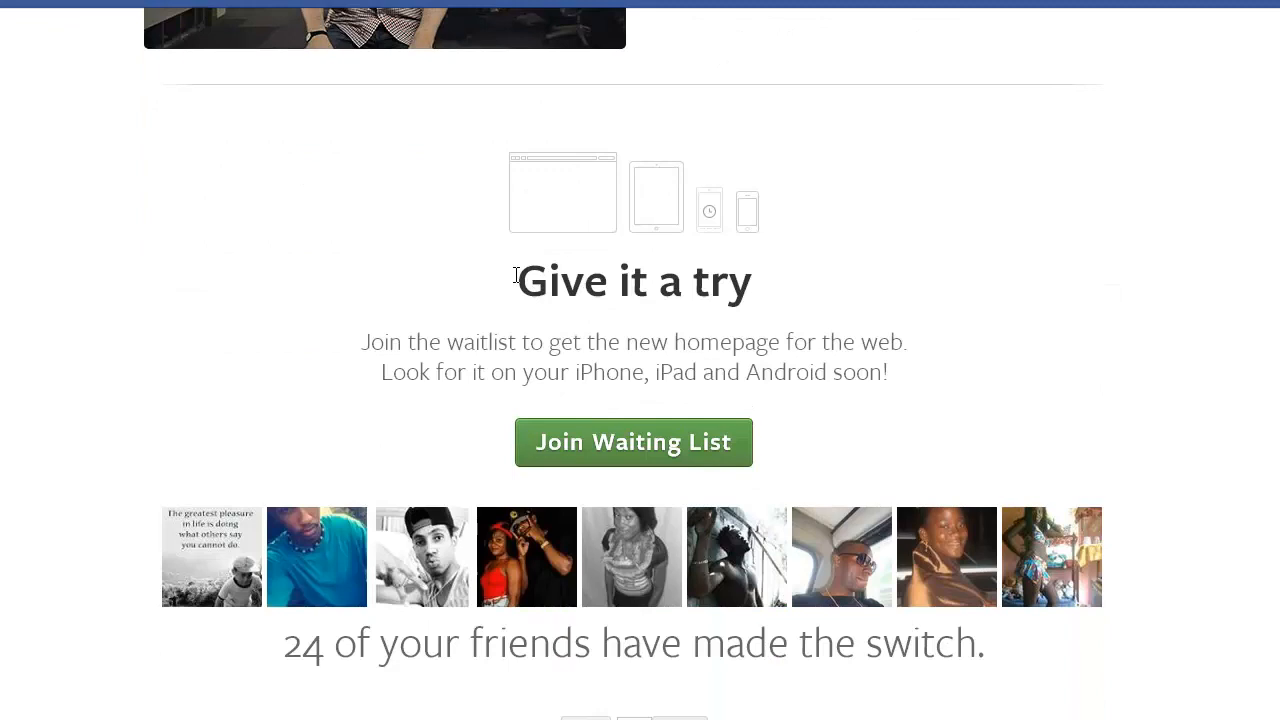
pyautogui.moveTo(424, 368)
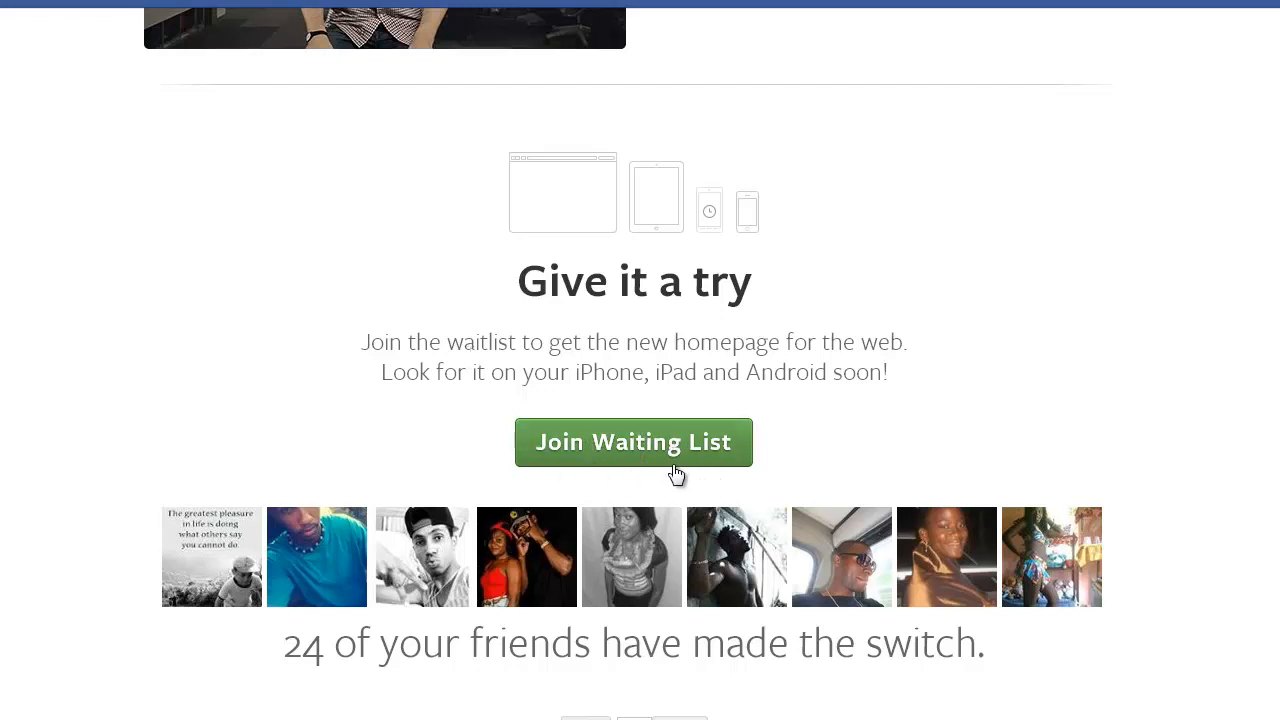
pyautogui.scroll(-3)
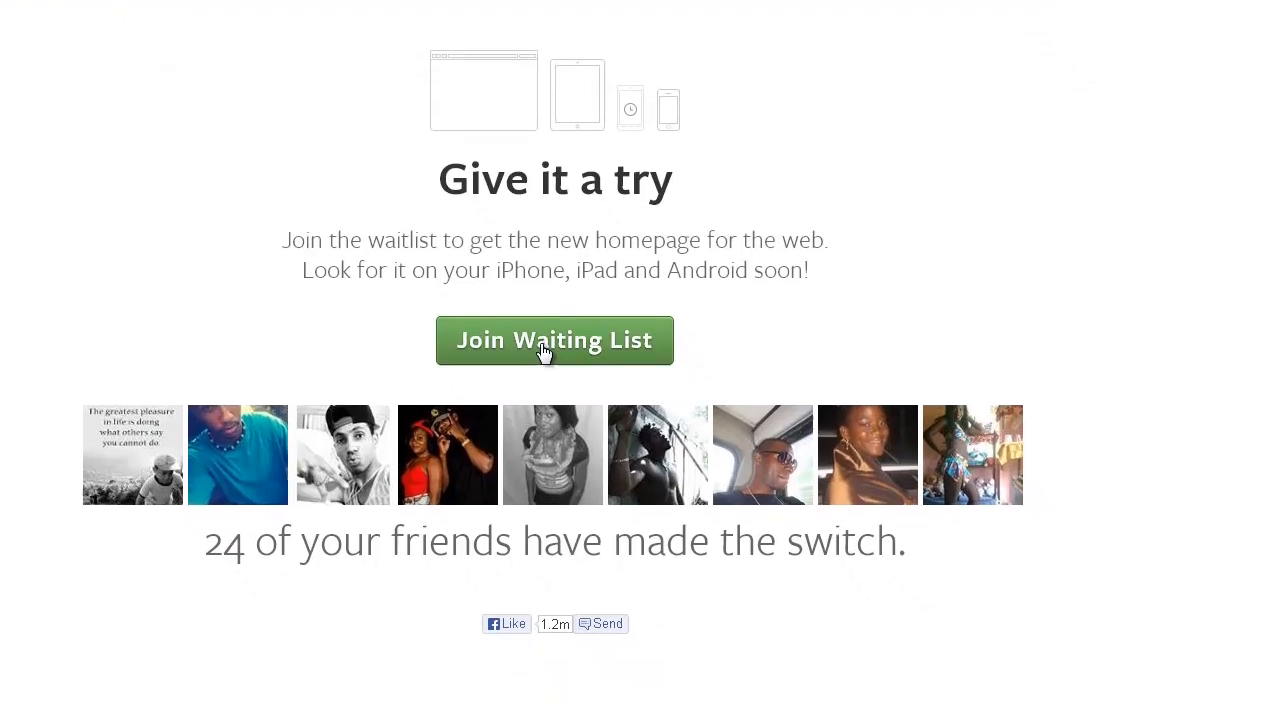
# Step: Join the new News Feed waiting list and close the 'You're on the List!' notice
pyautogui.click(554, 340)
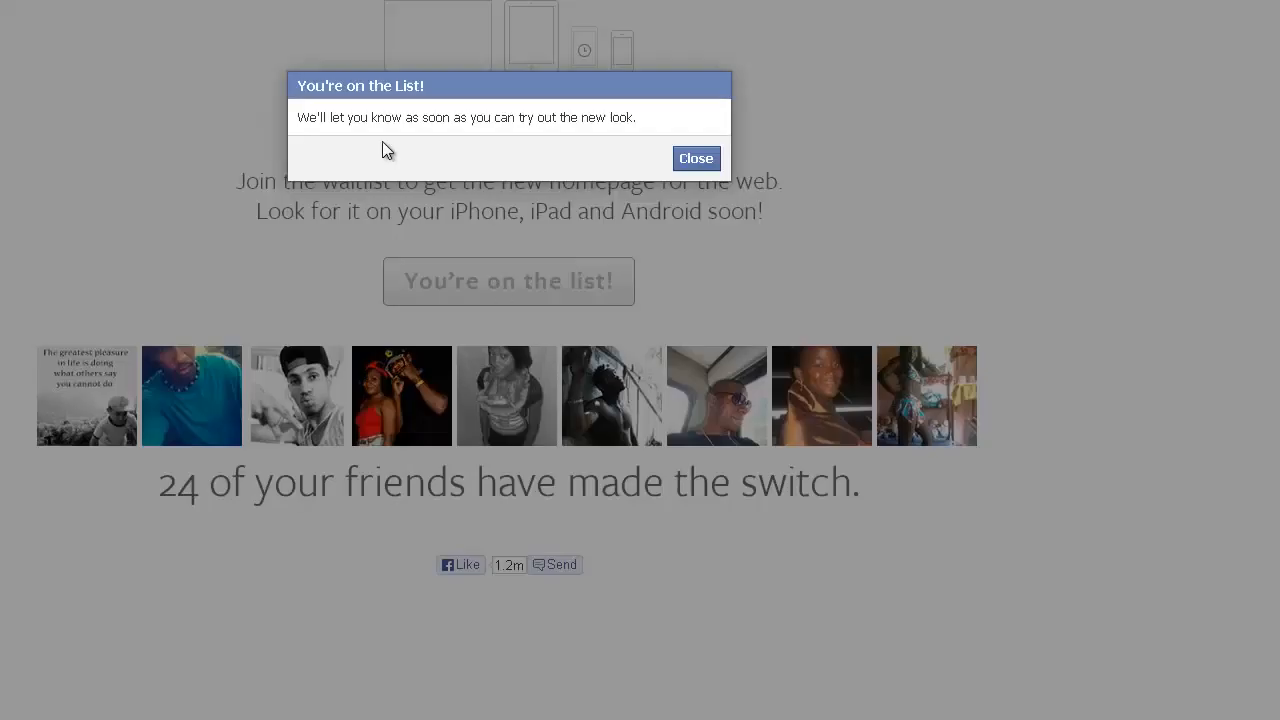
pyautogui.moveTo(454, 137)
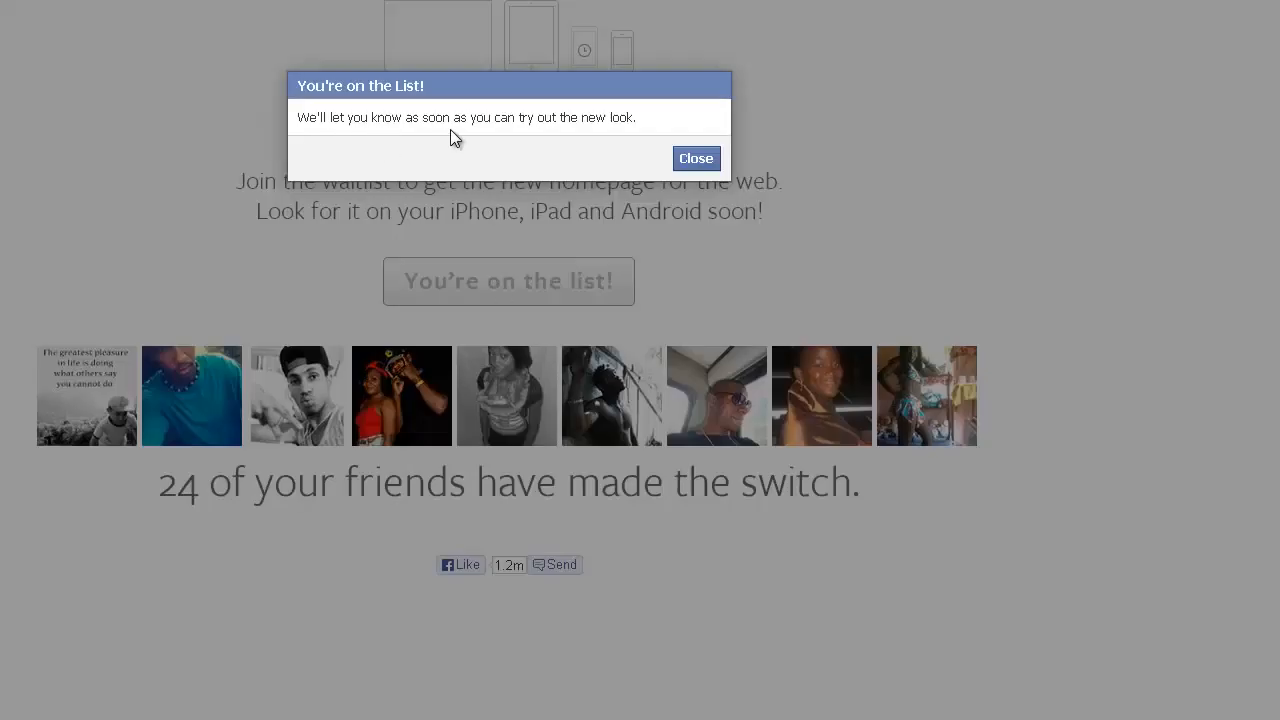
pyautogui.moveTo(661, 142)
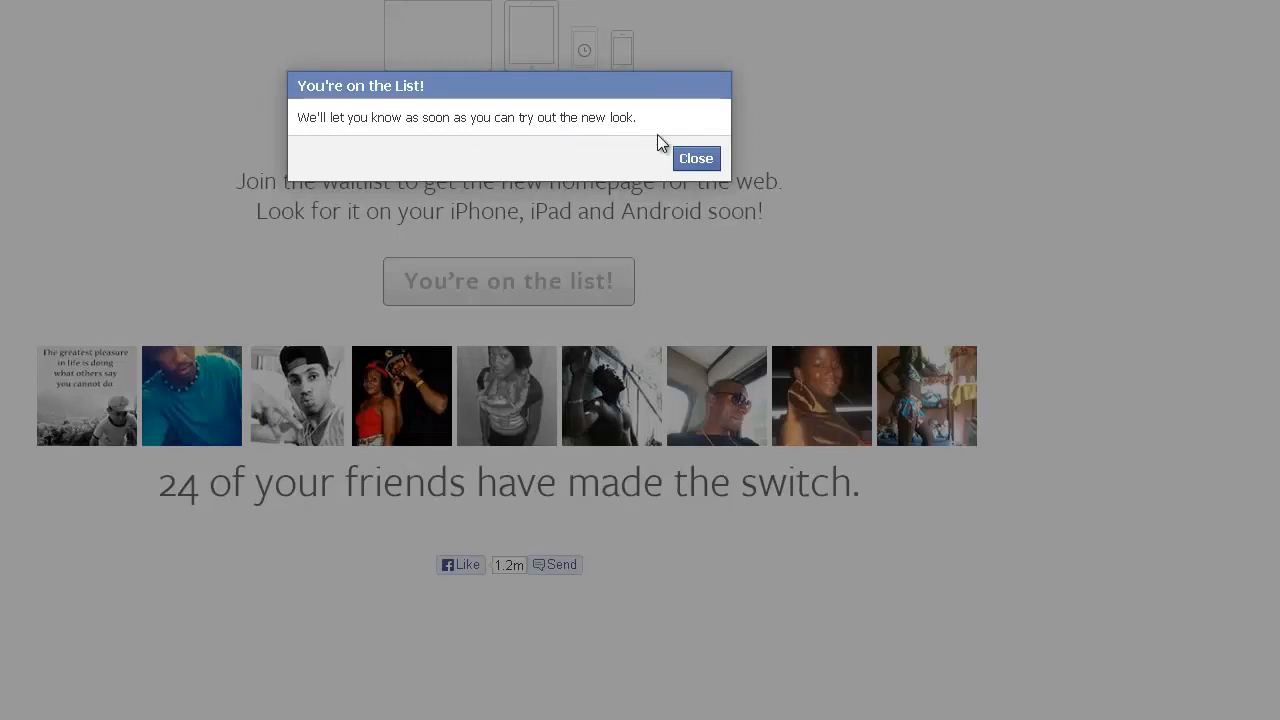
pyautogui.click(696, 158)
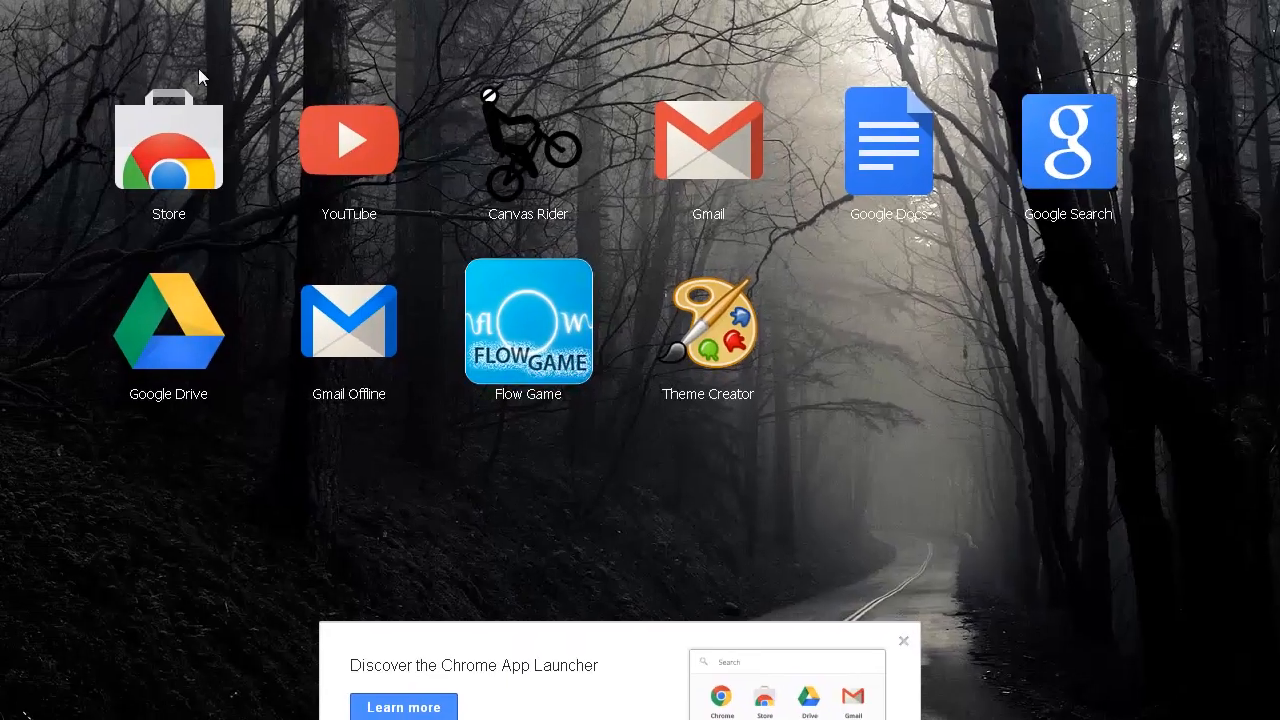
pyautogui.moveTo(176, 152)
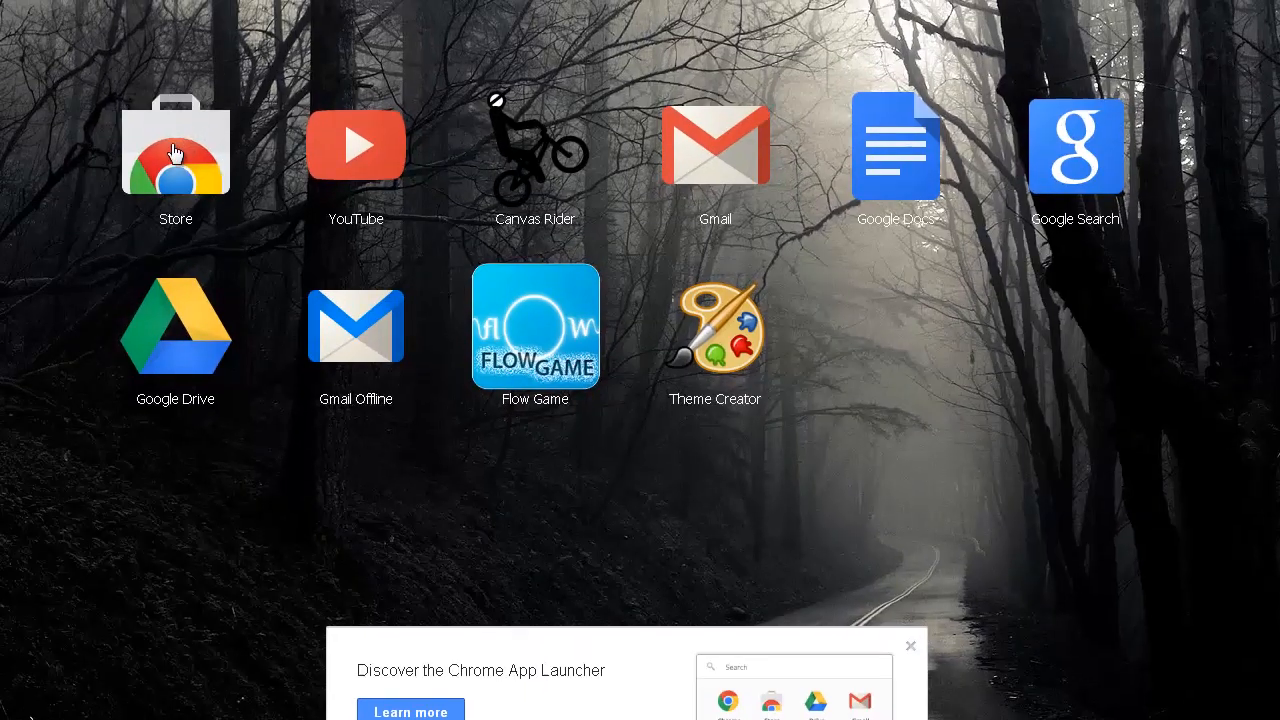
pyautogui.moveTo(178, 152)
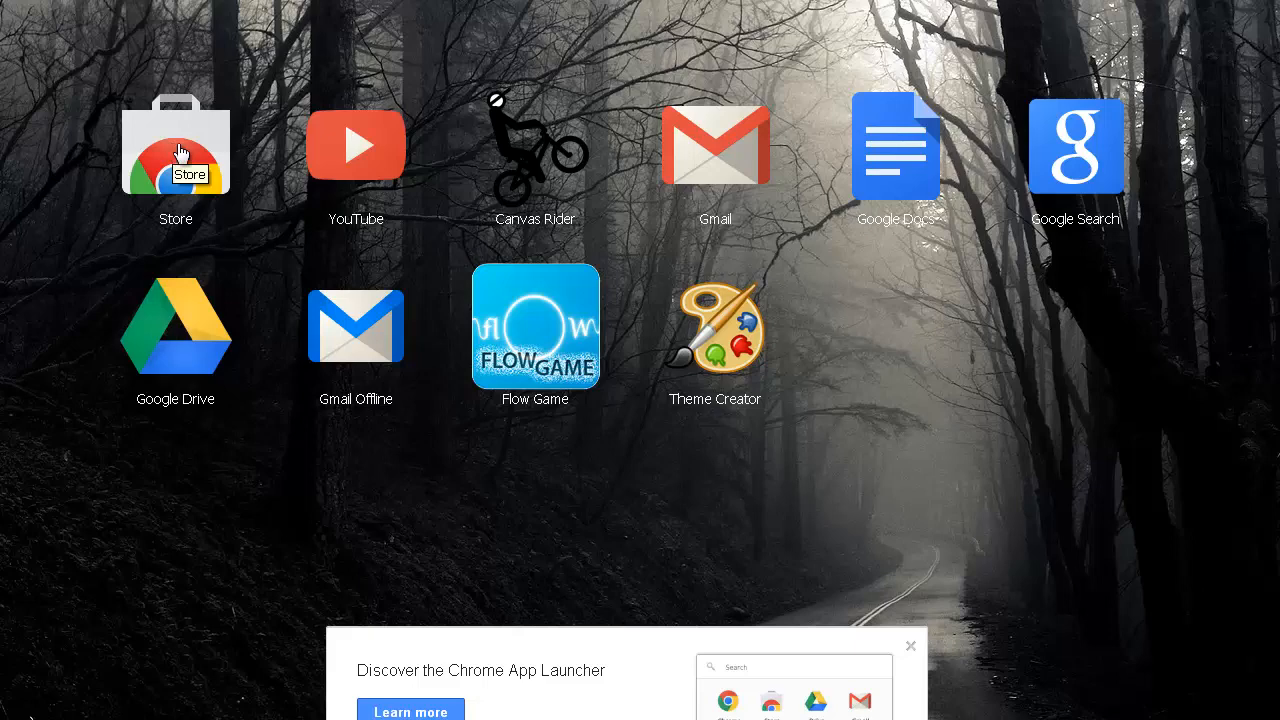
# Step: Launch the Chrome Web Store from the Store icon on the apps page
pyautogui.click(175, 145)
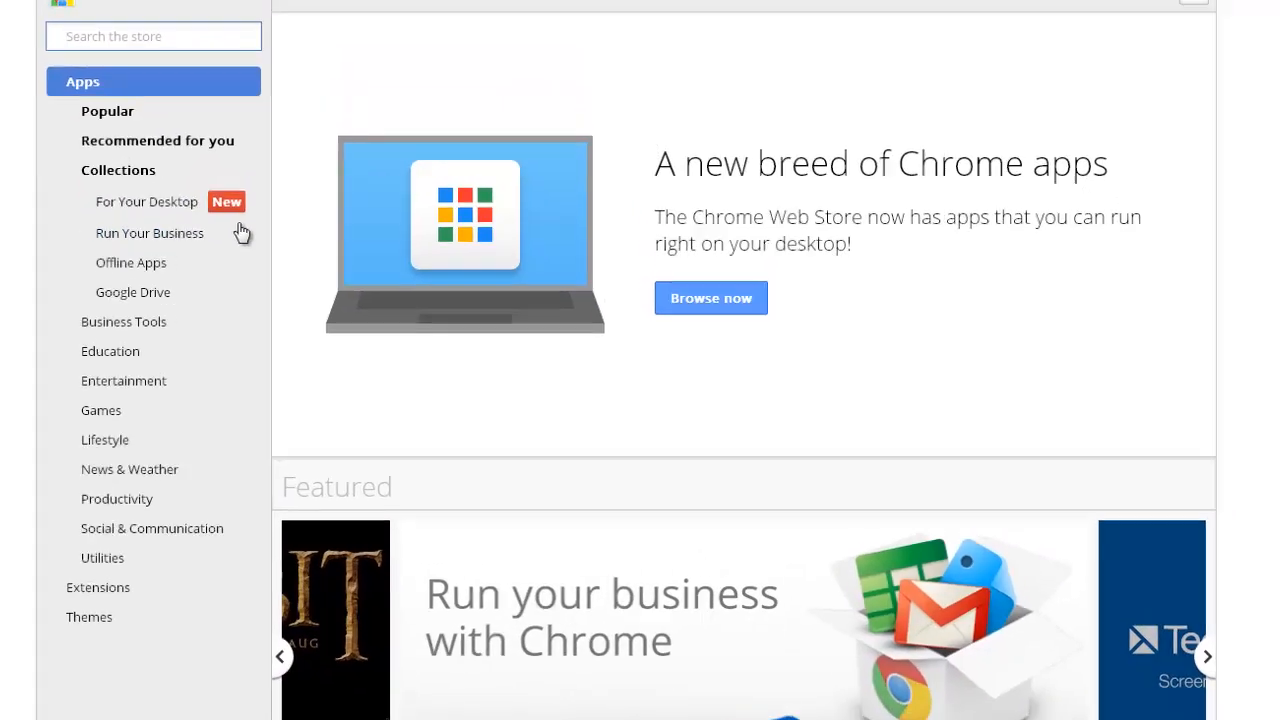
# Step: Search the Chrome Web Store for 'news feeds'
pyautogui.scroll(-3)
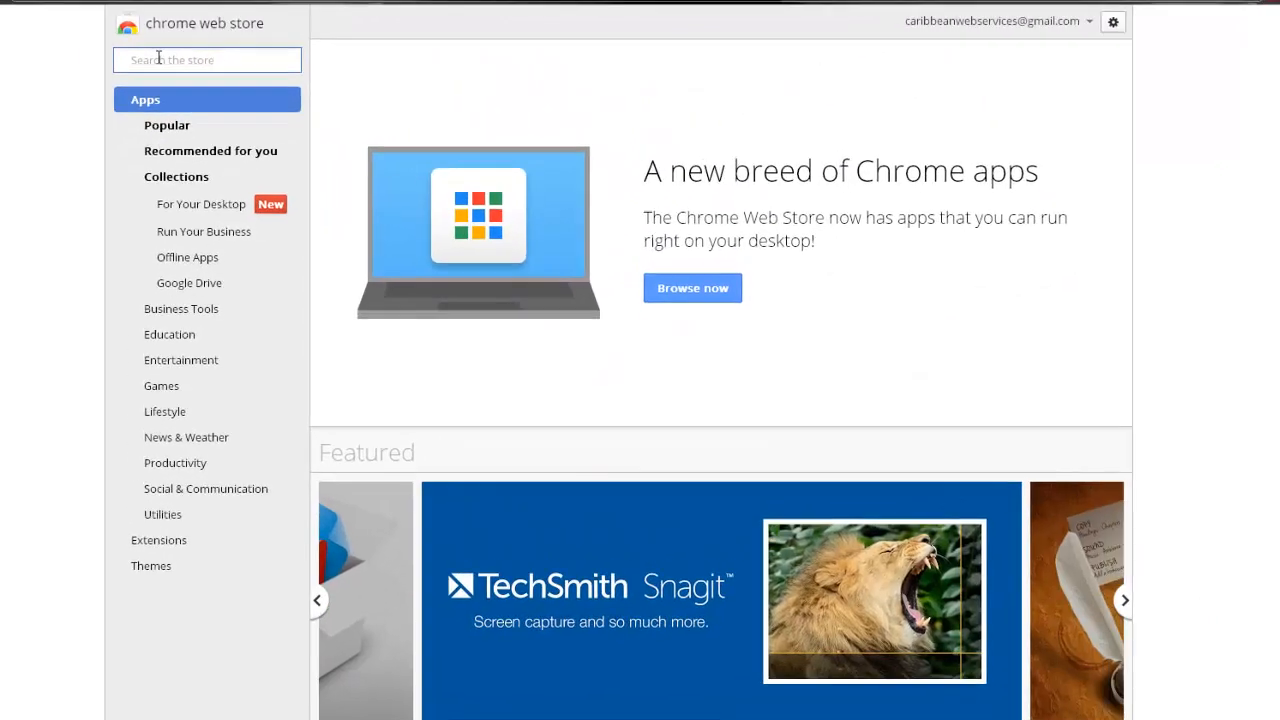
pyautogui.write('newsfeed')
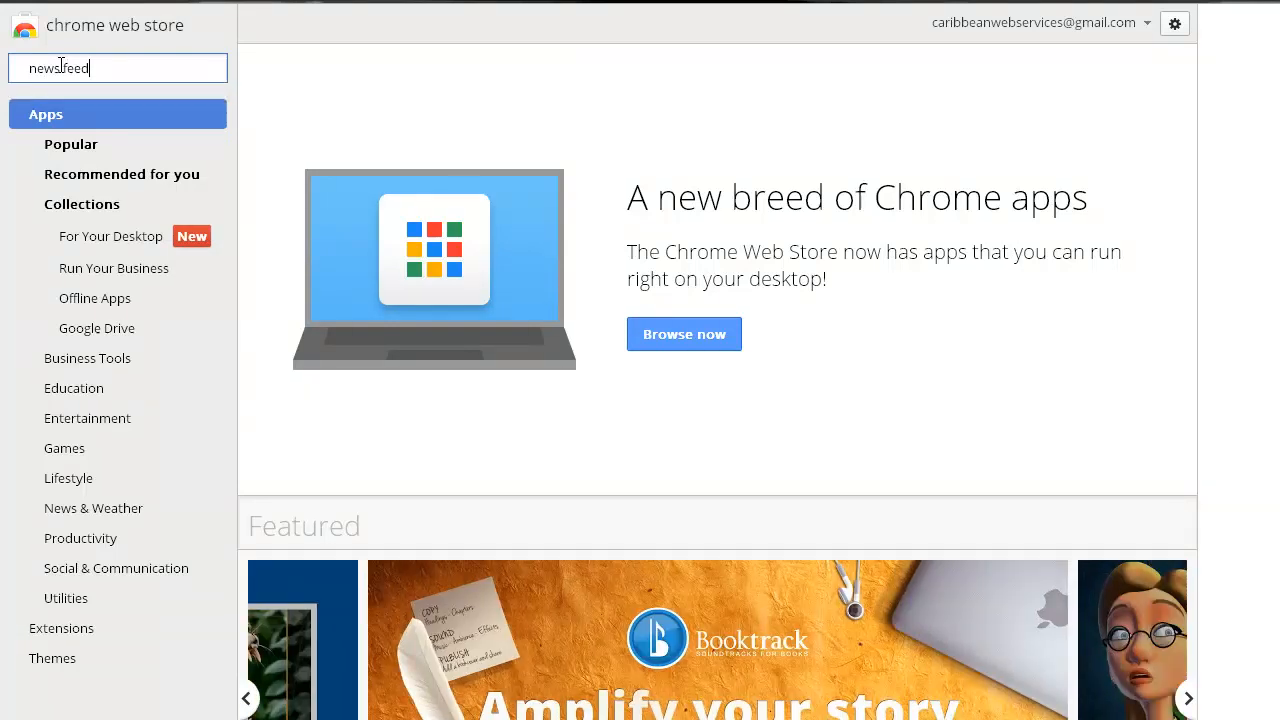
pyautogui.write('s')
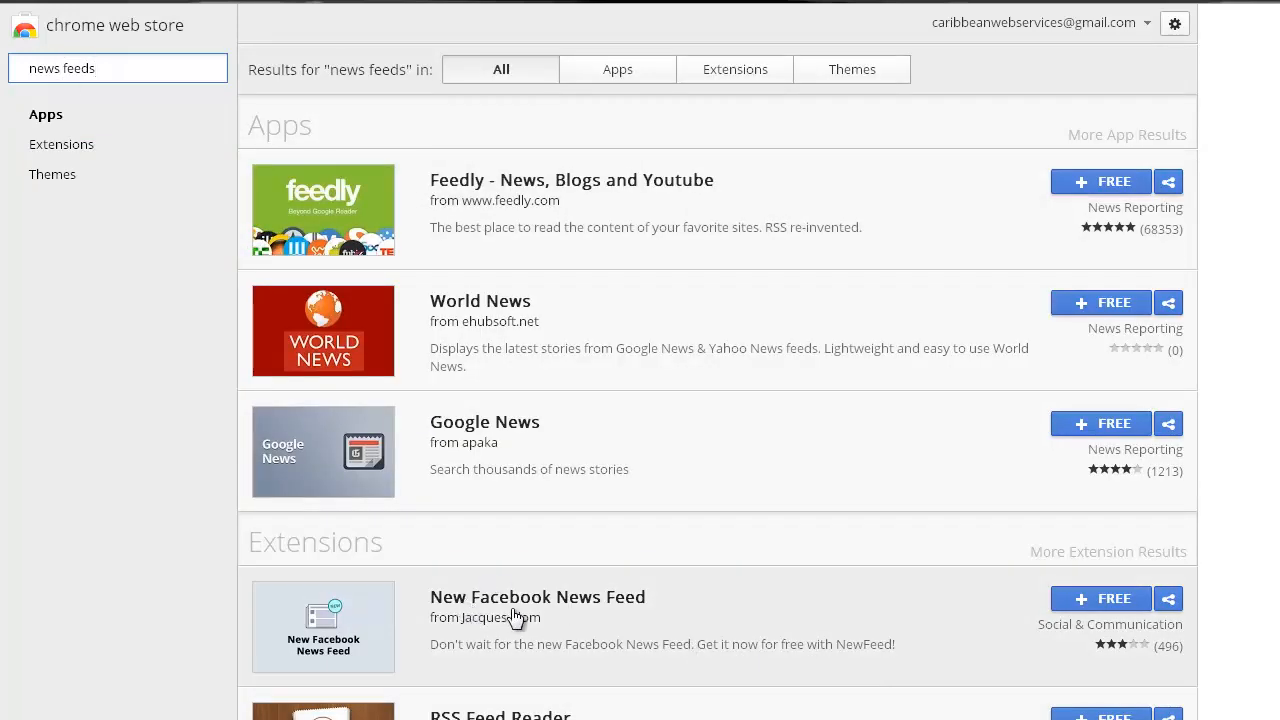
pyautogui.moveTo(582, 681)
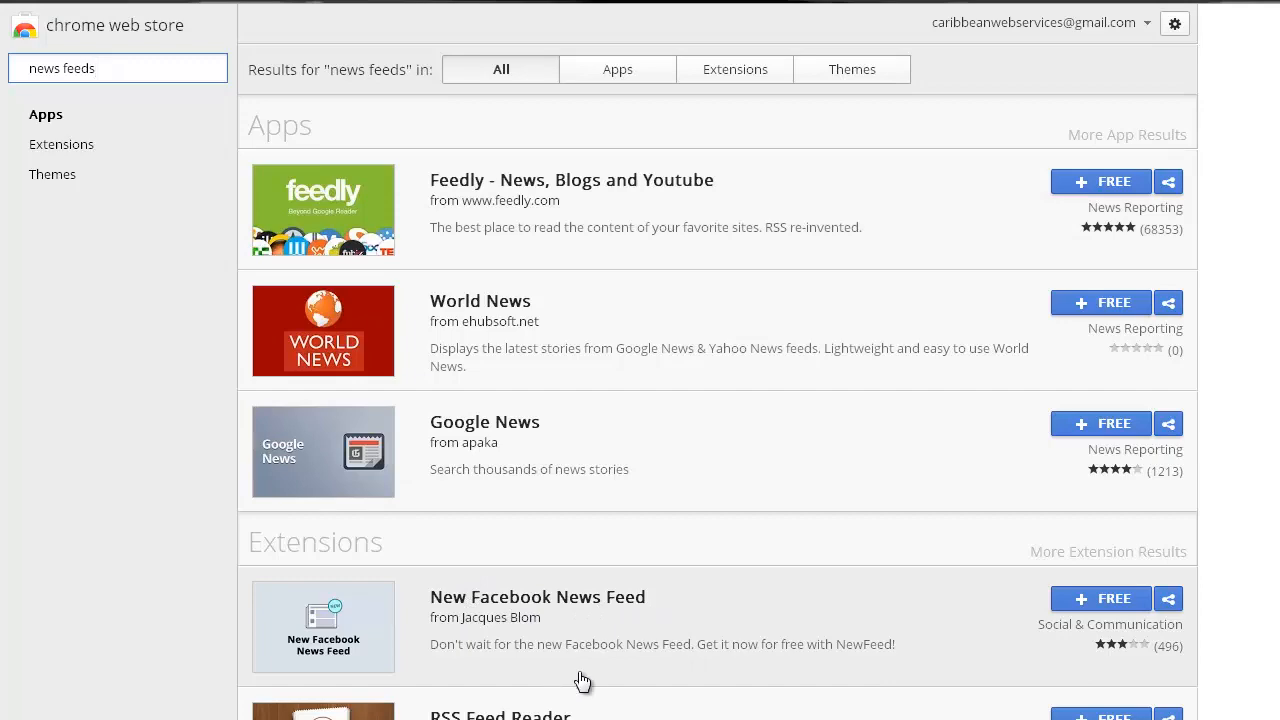
pyautogui.moveTo(1105, 605)
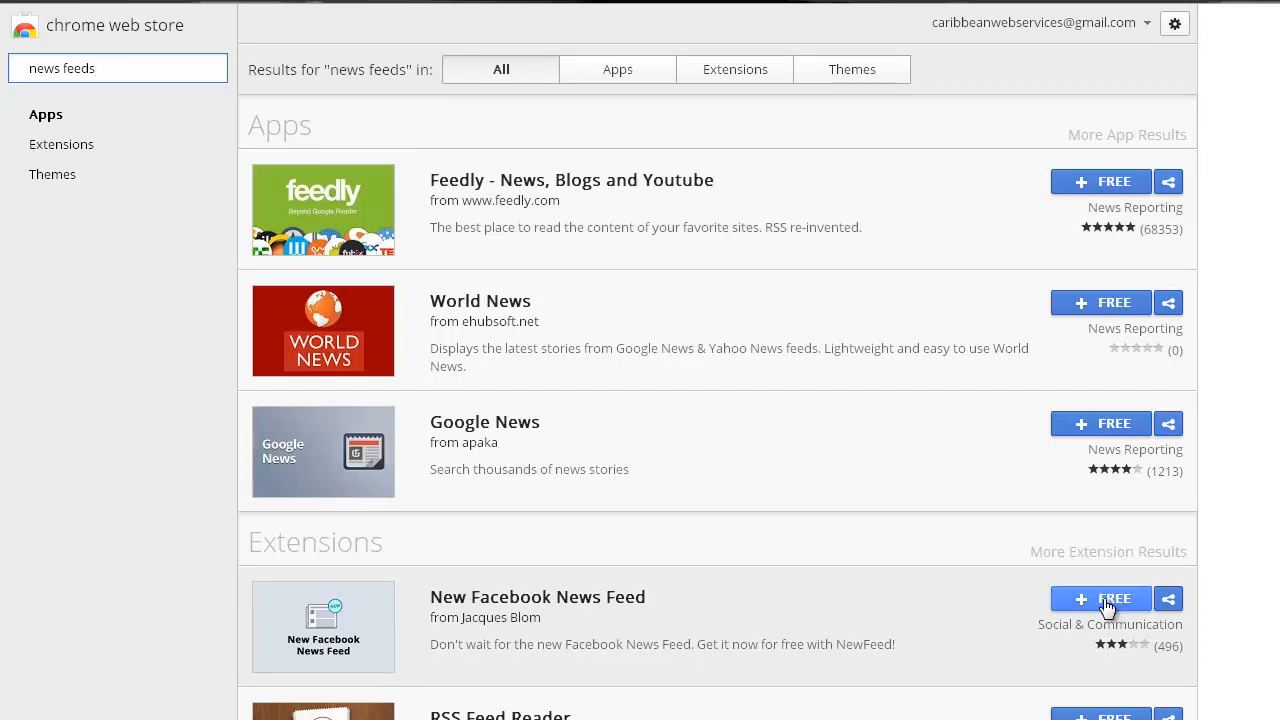
# Step: Add the New Facebook News Feed extension to Chrome from the search results
pyautogui.scroll(-3)
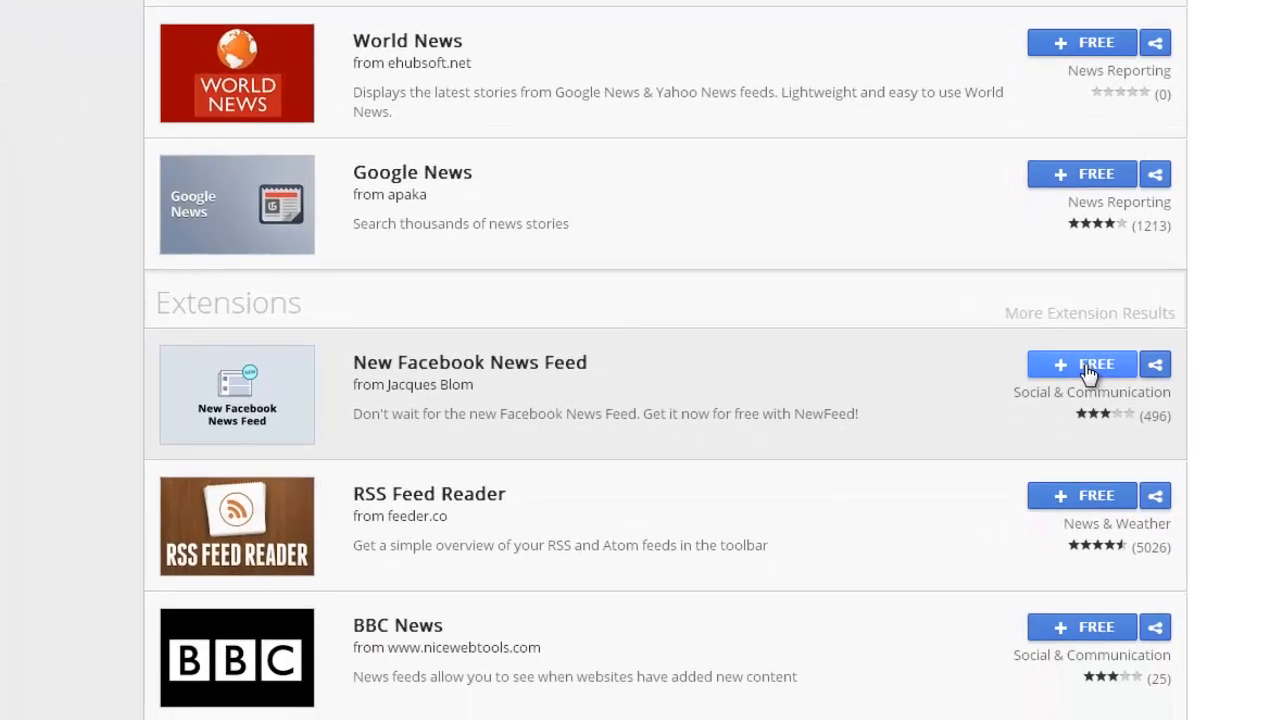
pyautogui.click(1081, 364)
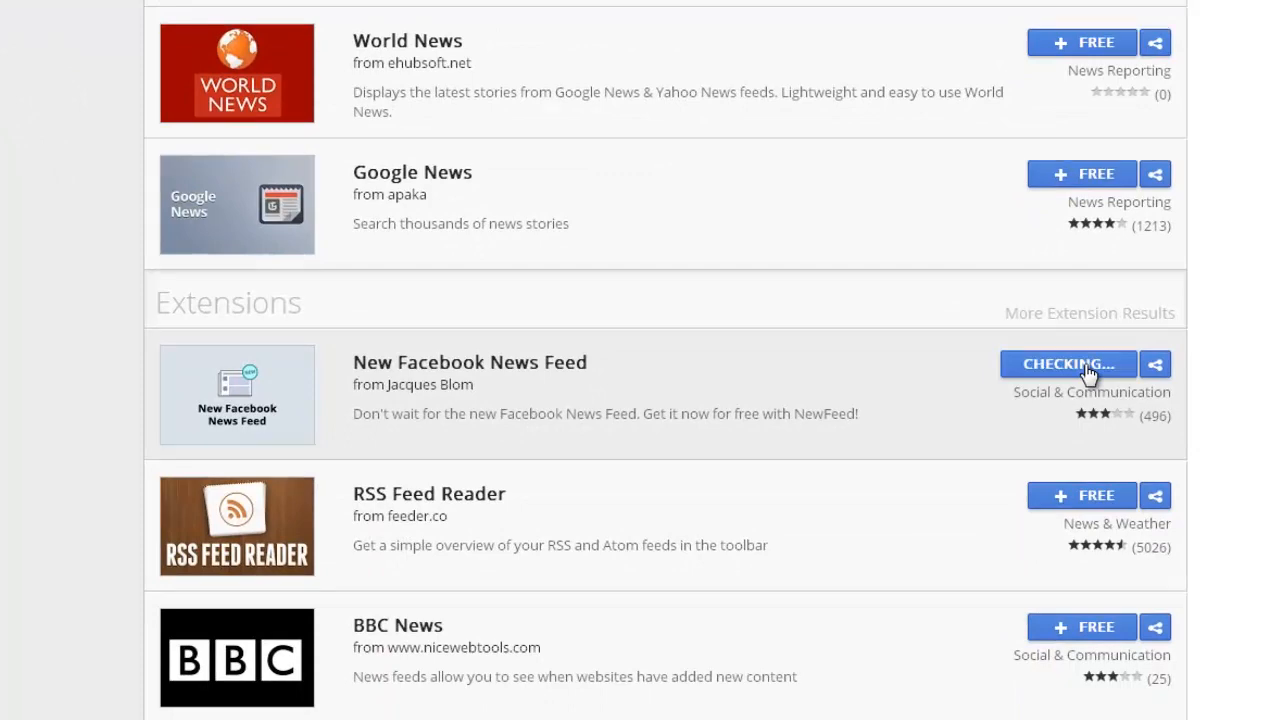
pyautogui.click(1080, 364)
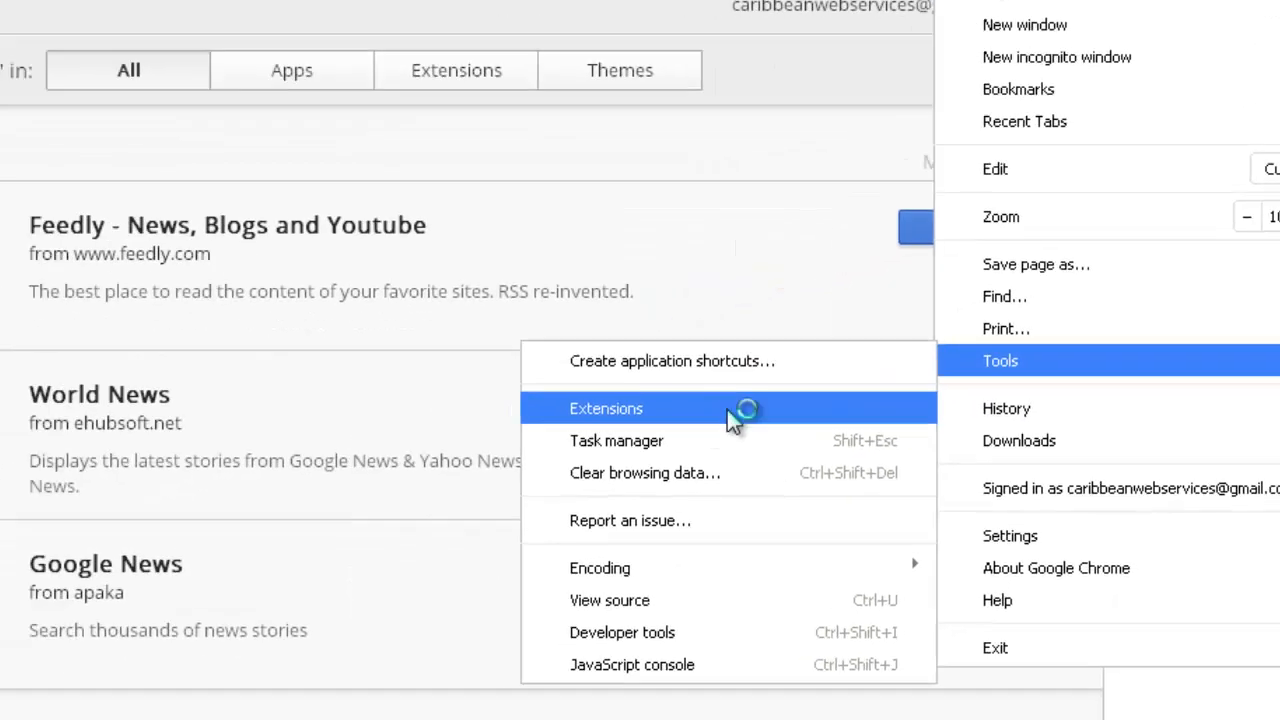
# Step: Open Chrome's Extensions list from the Tools menu
pyautogui.click(604, 408)
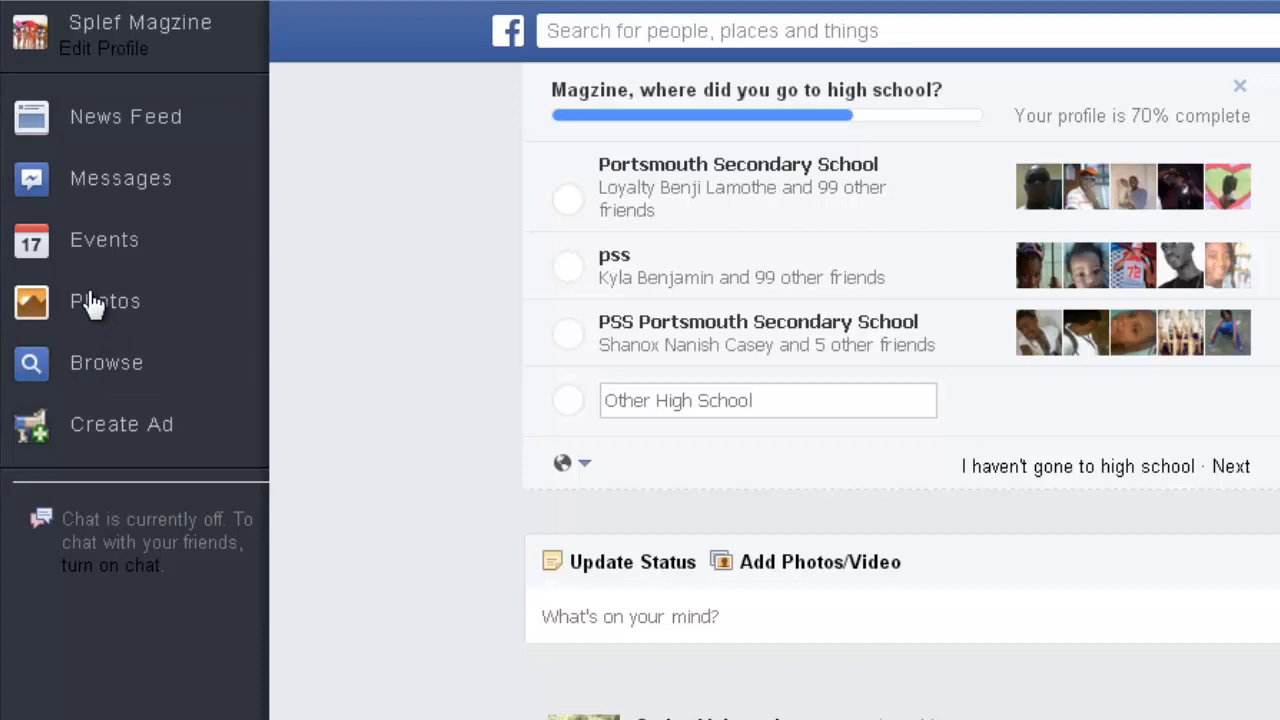
pyautogui.moveTo(92, 283)
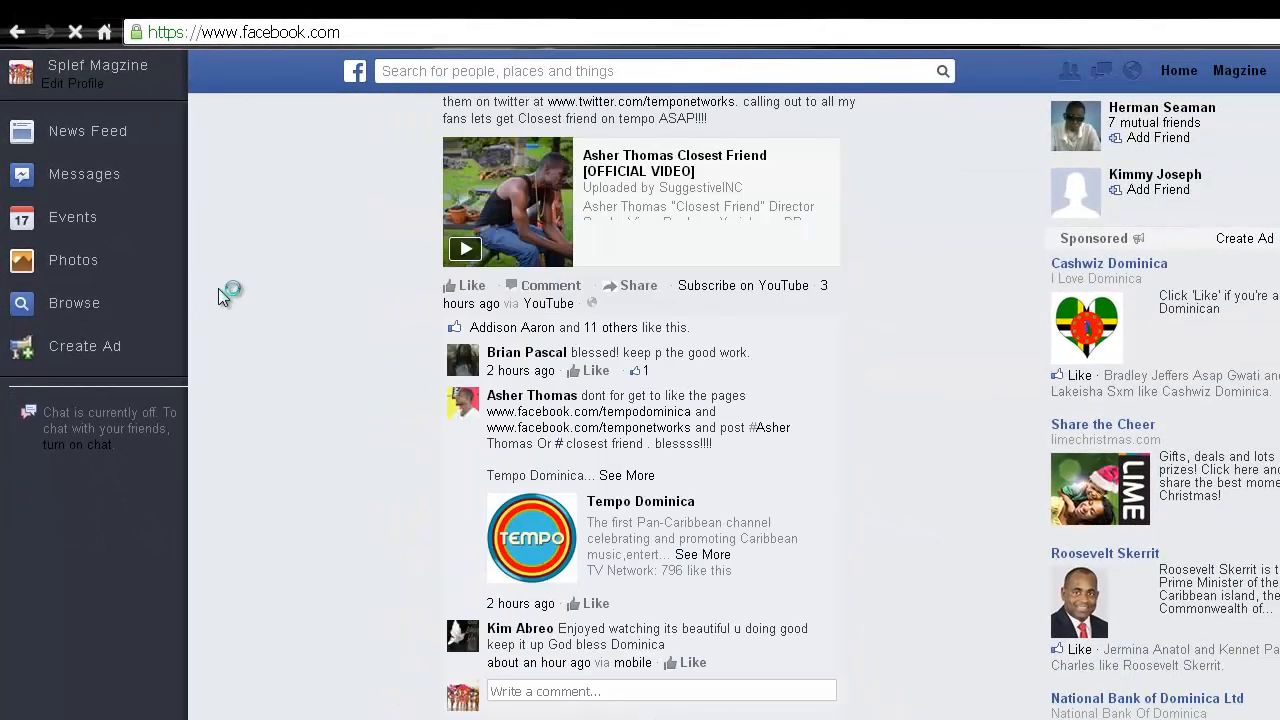
# Step: Scroll through the redesigned Facebook News Feed with its dark sidebar
pyautogui.scroll(-3)
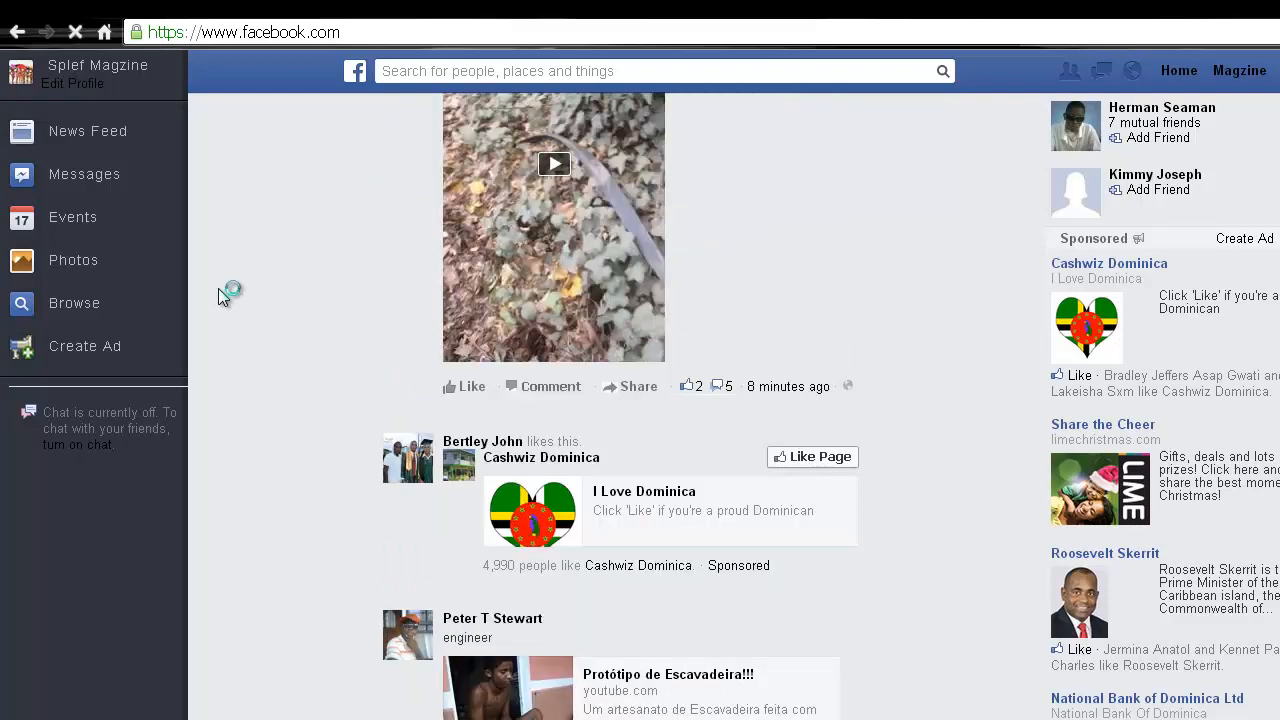
pyautogui.scroll(-3)
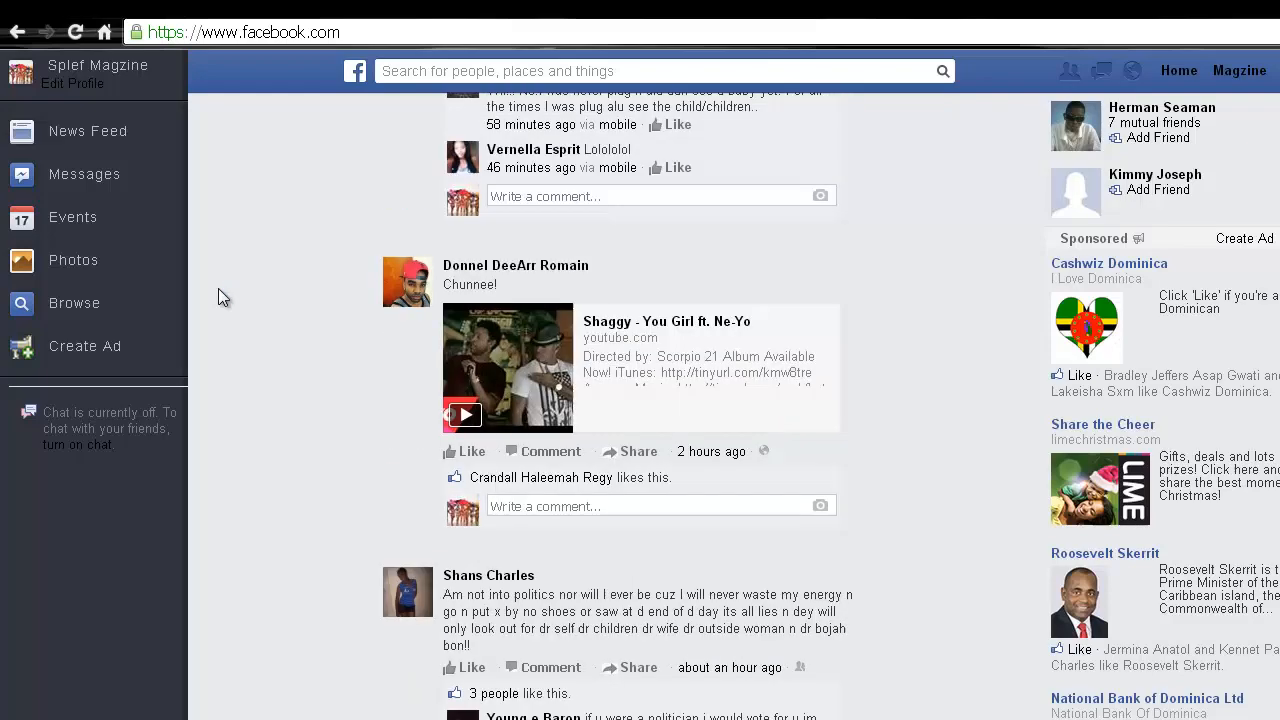
pyautogui.scroll(-3)
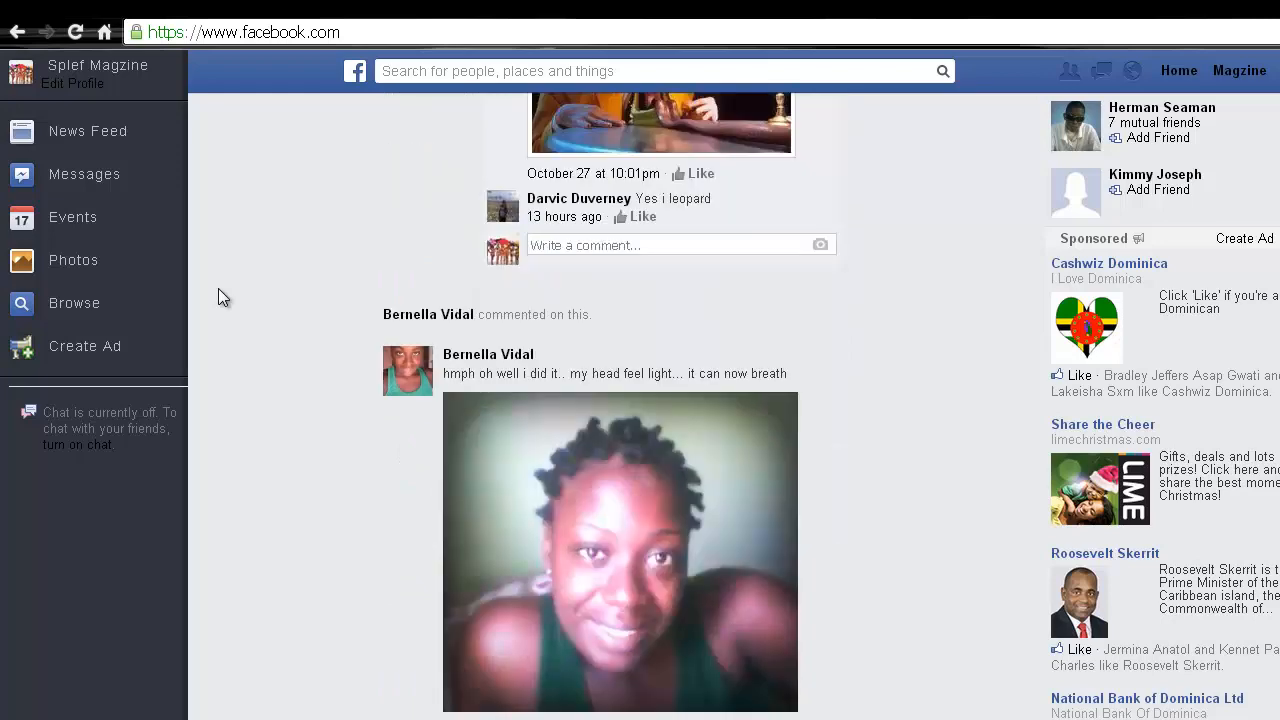
pyautogui.scroll(-3)
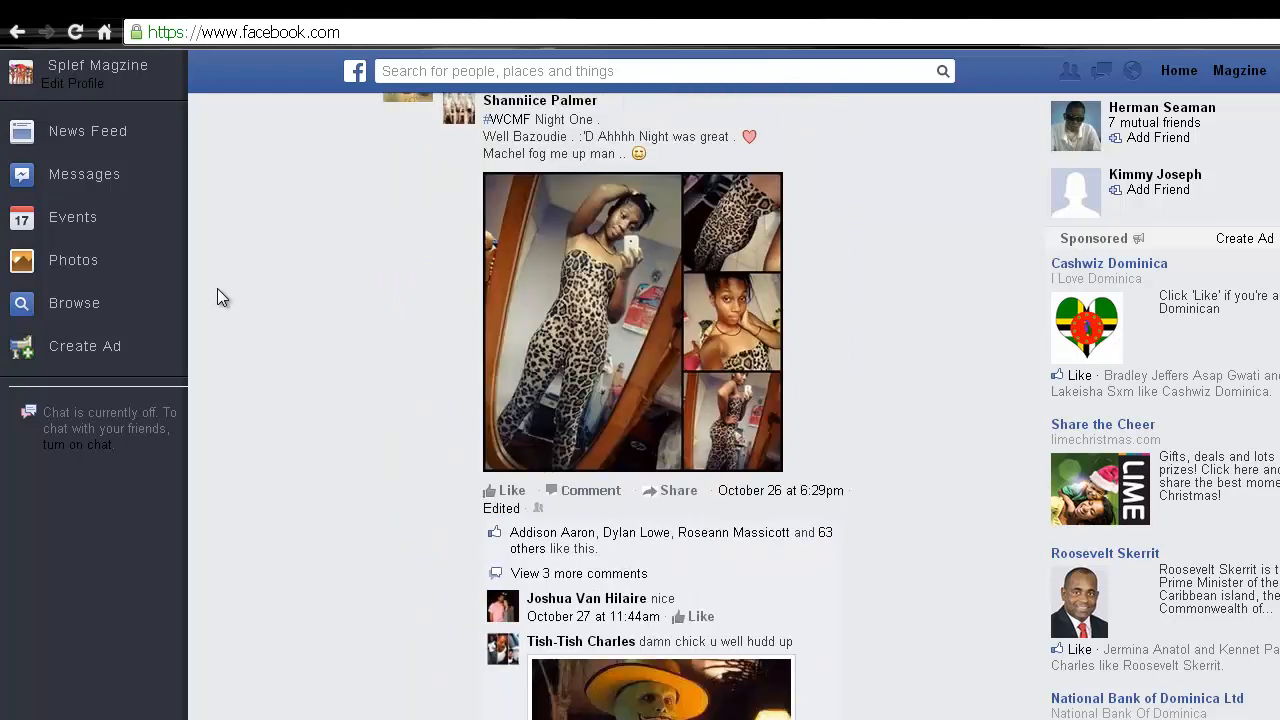